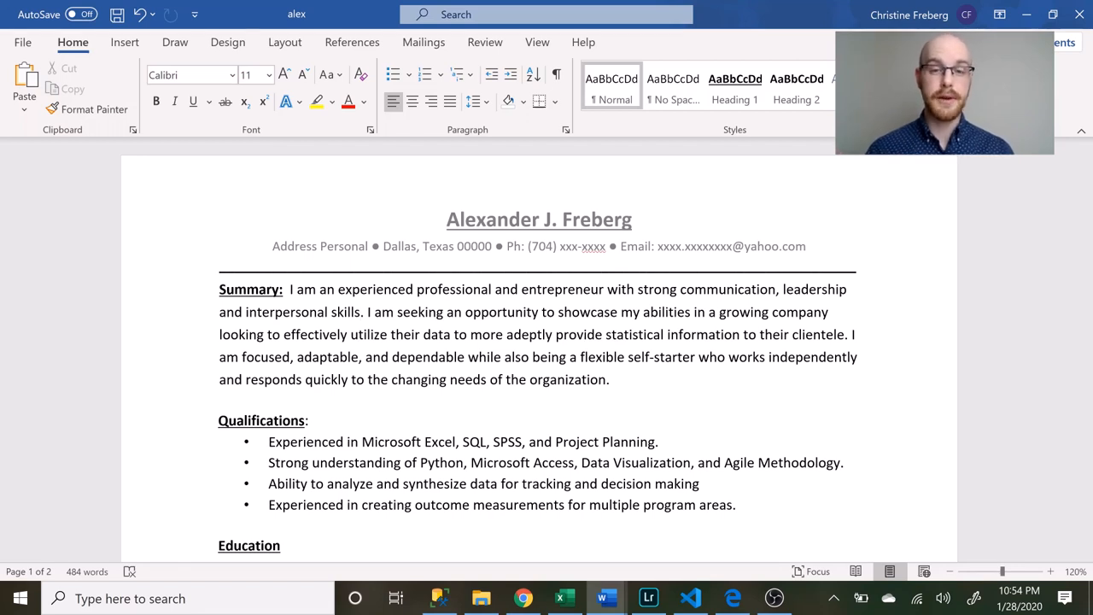
# Step: Bring up the Query/Script Examples document and move down to the start of Example 1
pyautogui.click(361, 311)
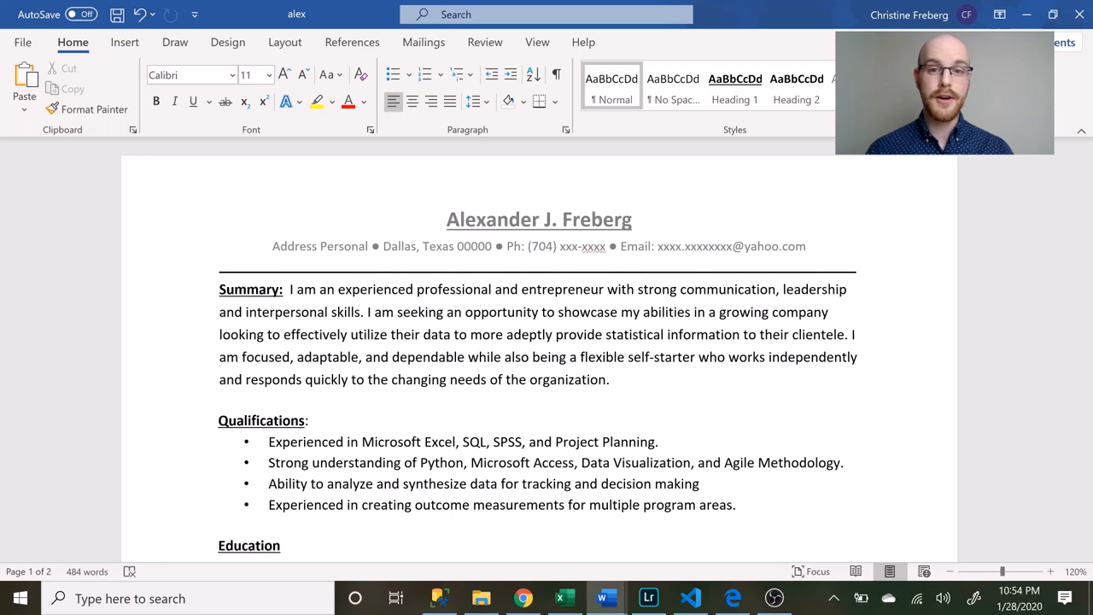
pyautogui.click(362, 311)
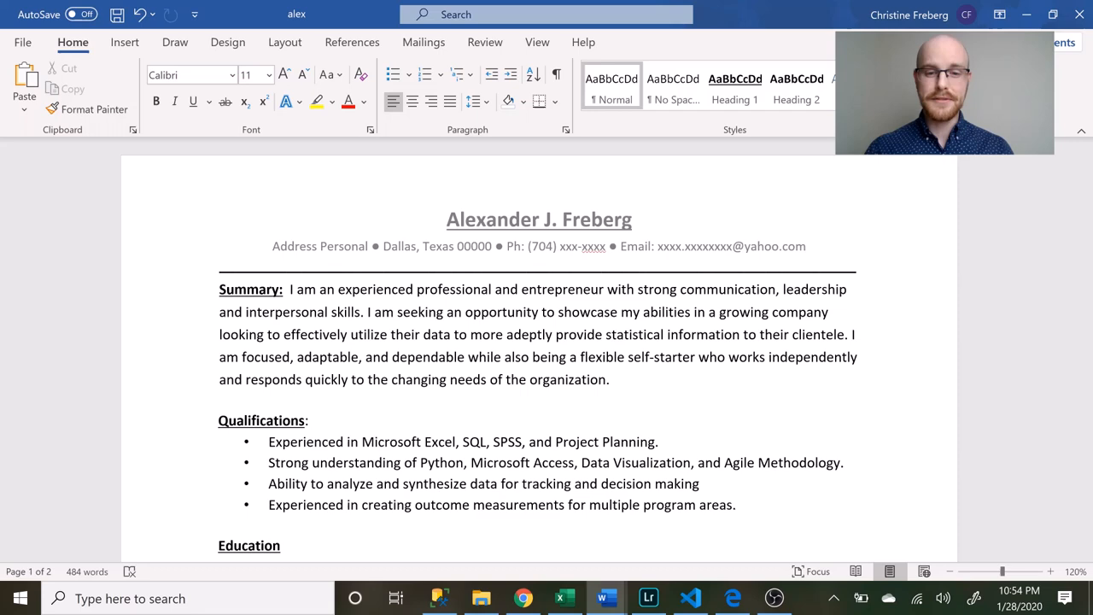
pyautogui.scroll(-3)
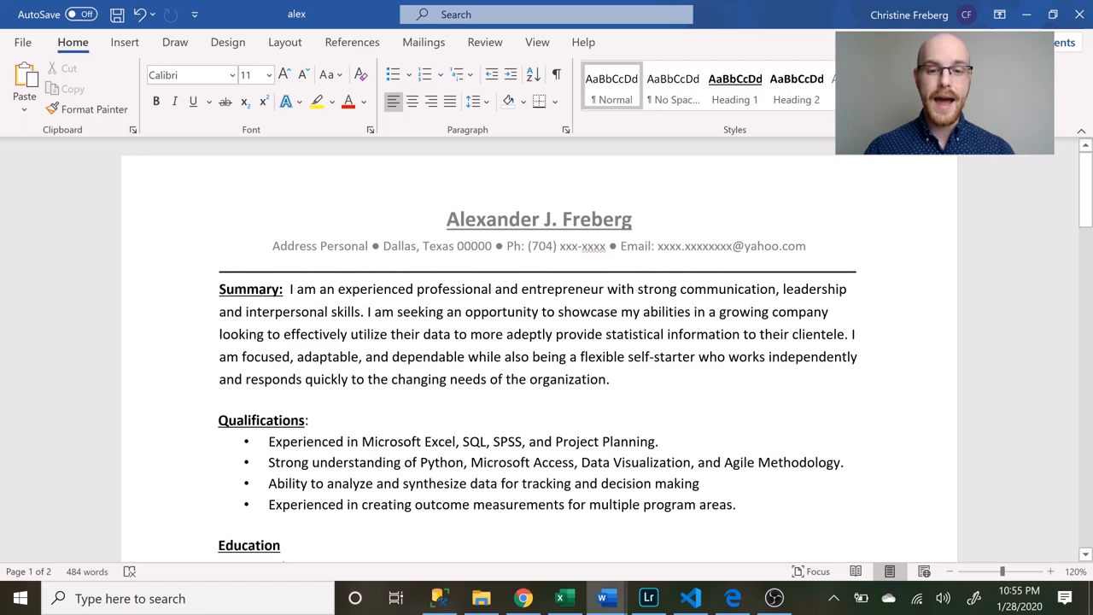
pyautogui.click(362, 310)
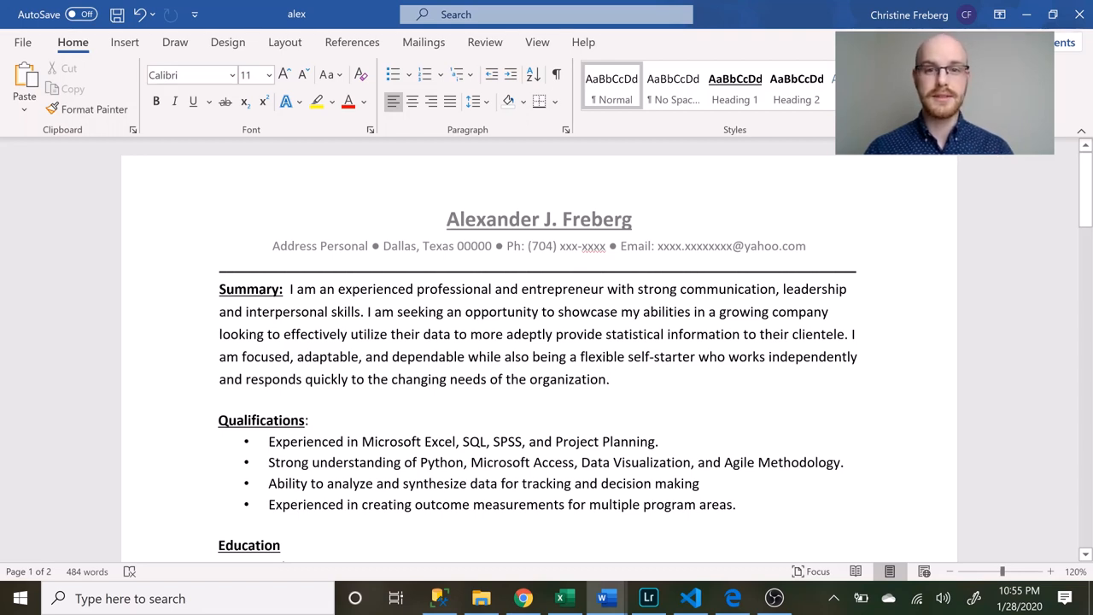
pyautogui.click(608, 379)
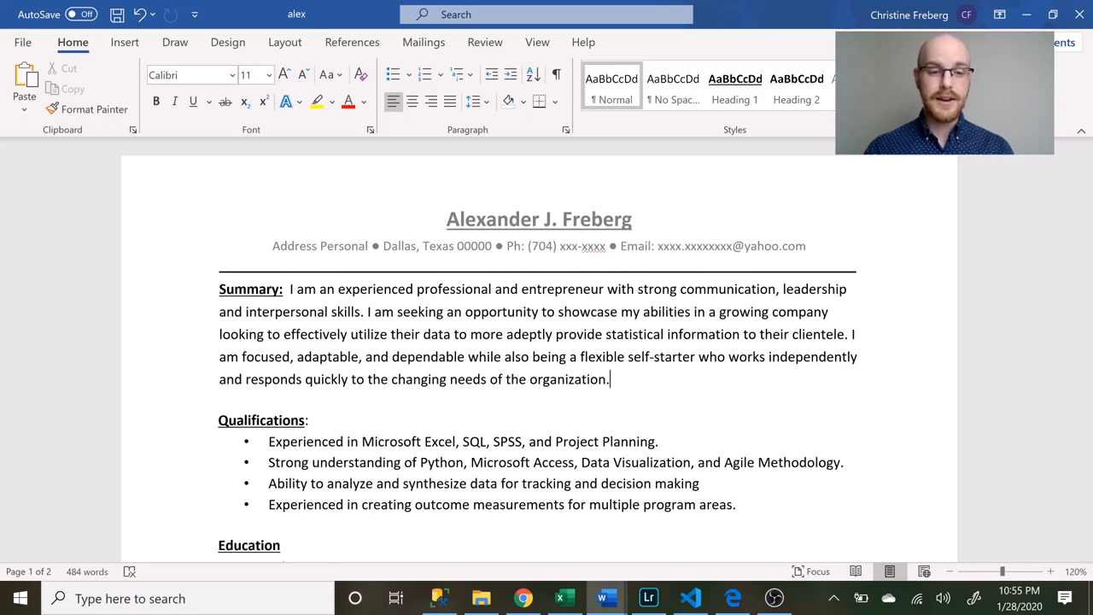
pyautogui.scroll(-3)
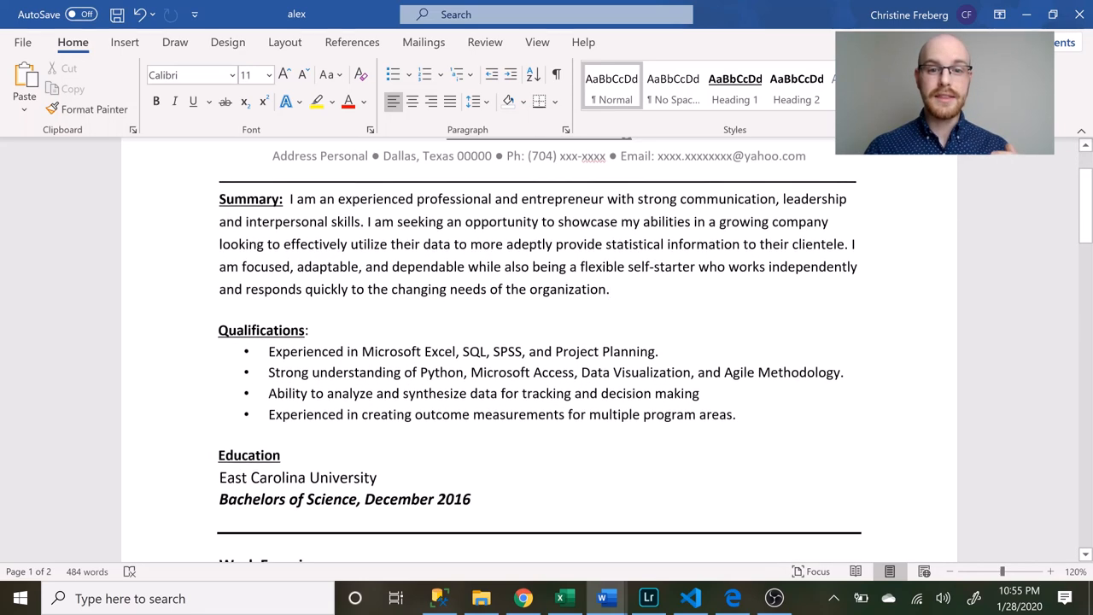
pyautogui.scroll(-3)
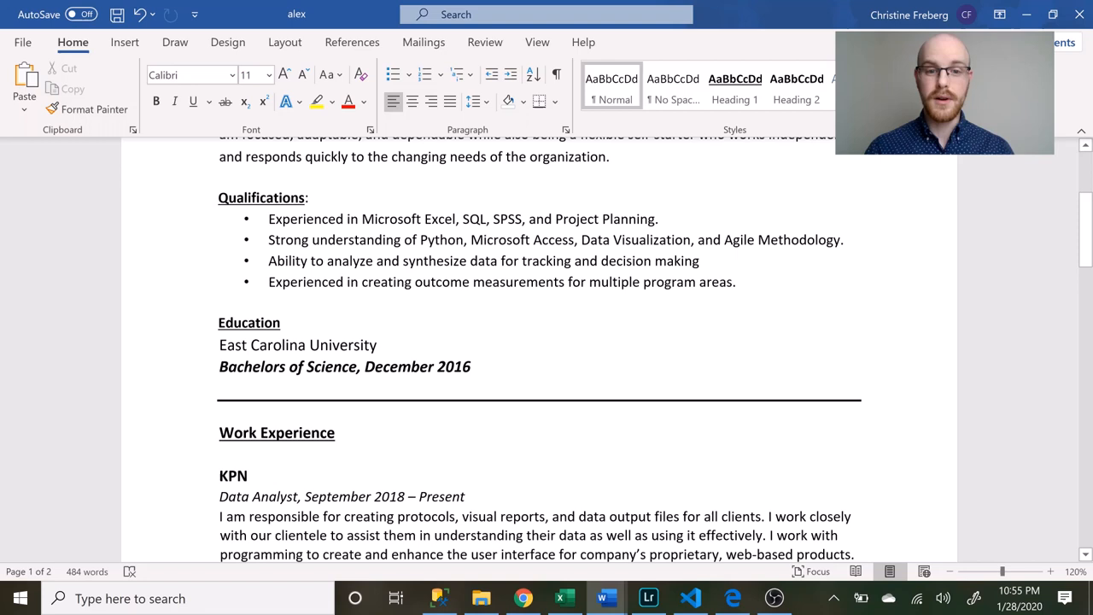
pyautogui.scroll(-3)
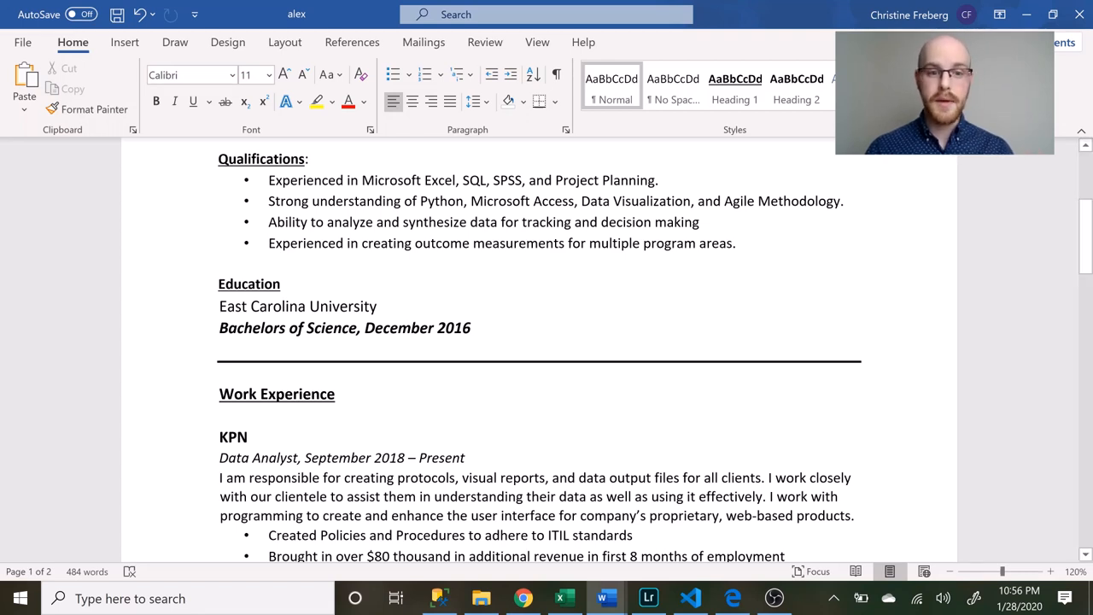
# Step: Highlight a line of the Example 1 SQL script and continue reading down through it
pyautogui.click(732, 243)
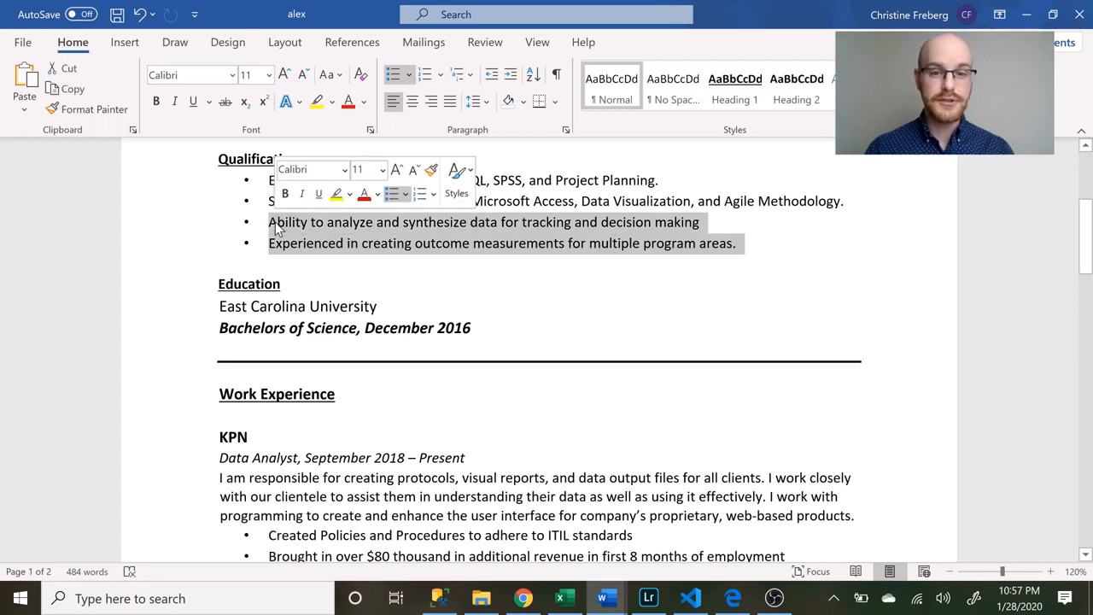
pyautogui.click(736, 242)
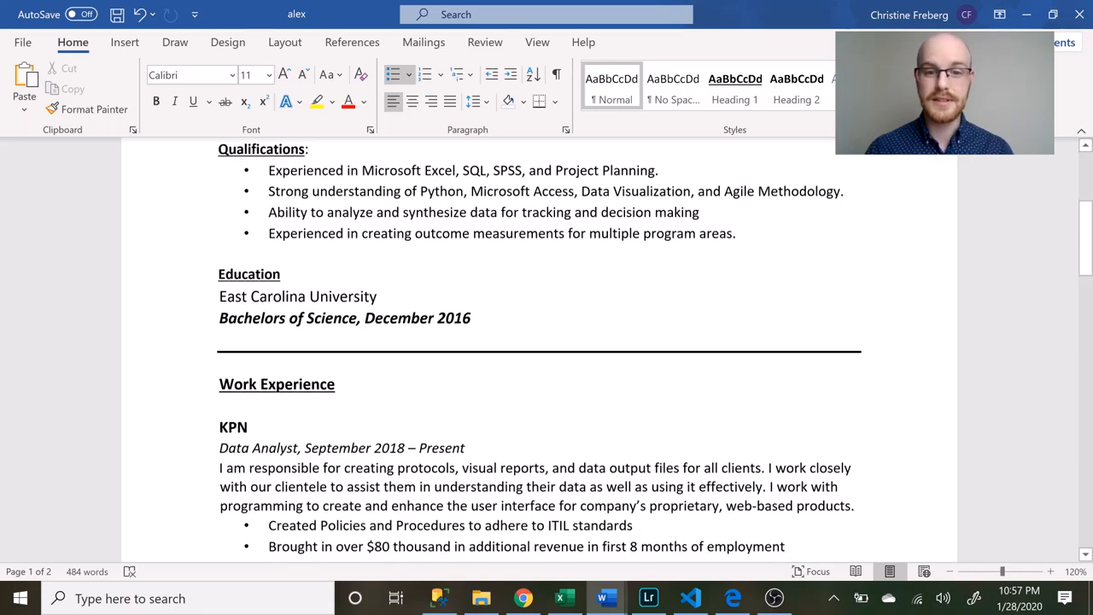
pyautogui.scroll(-3)
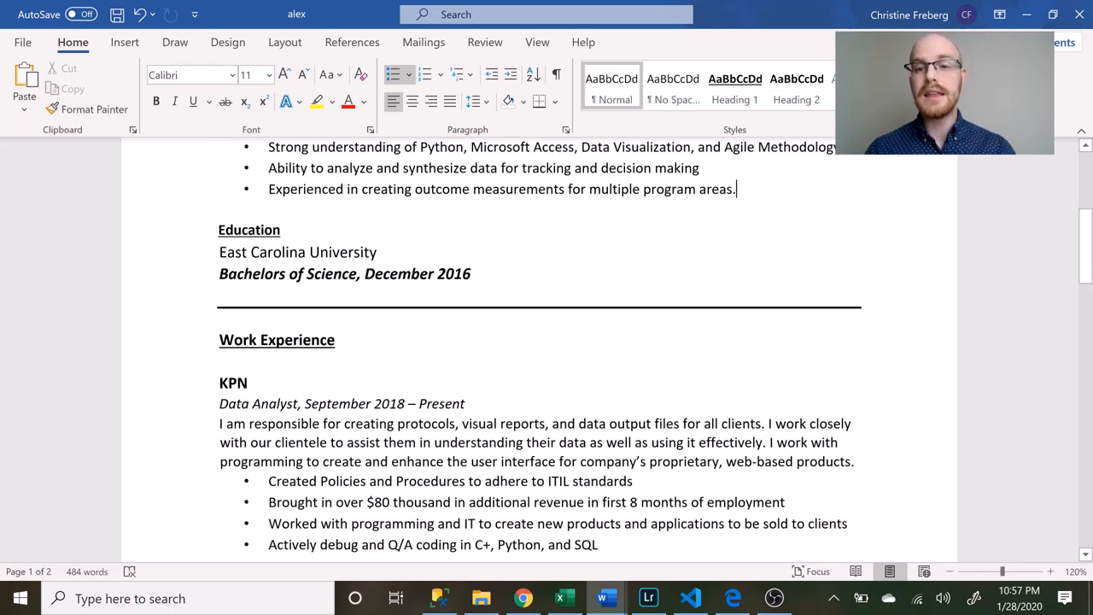
pyautogui.moveTo(473, 187); pyautogui.dragTo(736, 187)
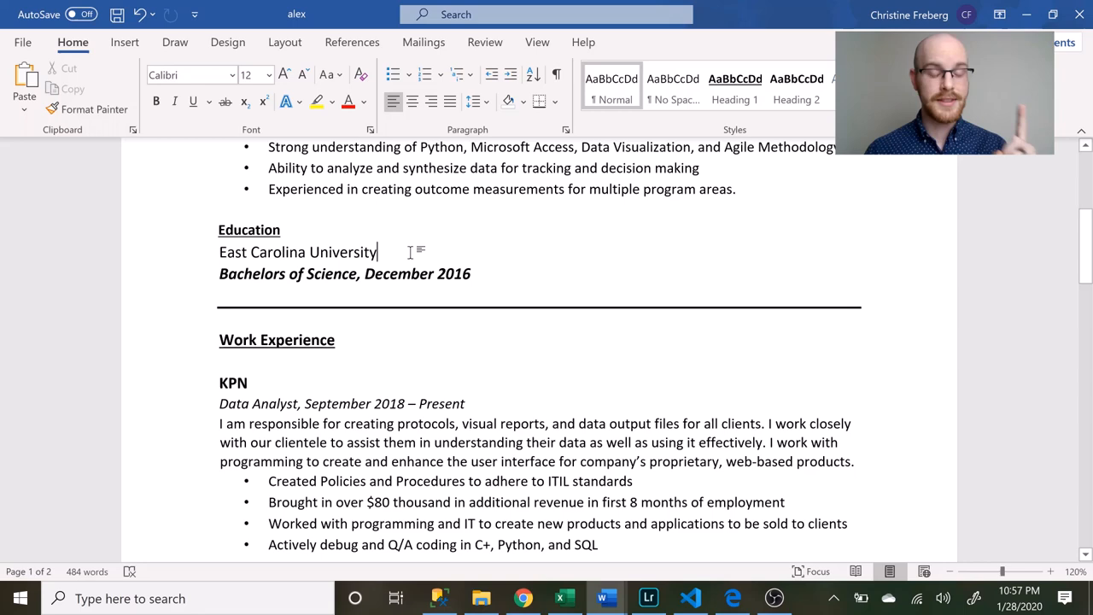
pyautogui.scroll(-3)
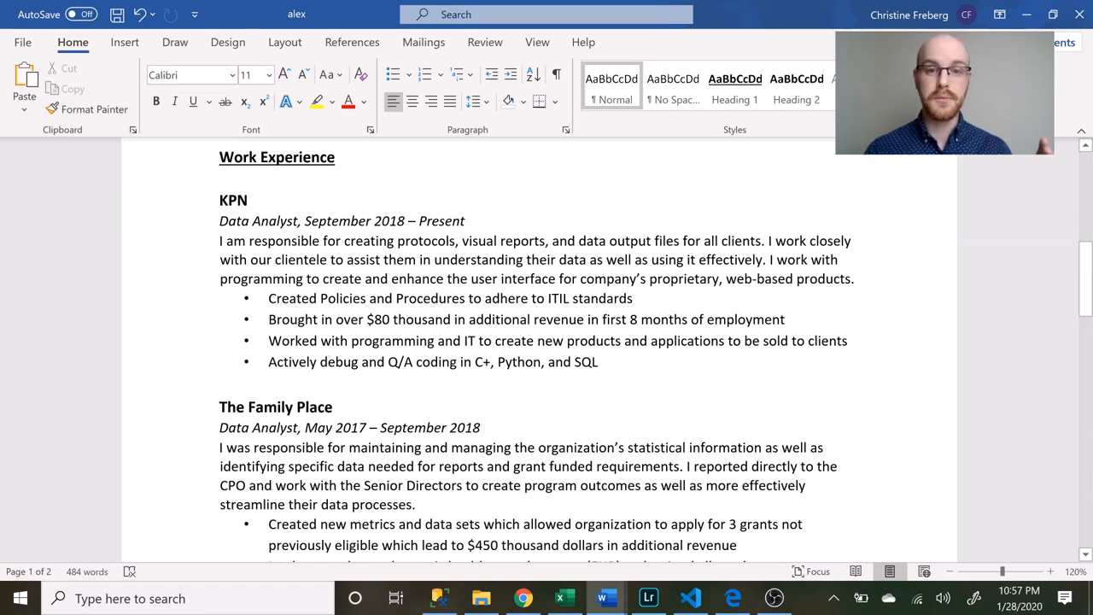
# Step: Page through the remainder of Example 1's SQL script
pyautogui.click(282, 240)
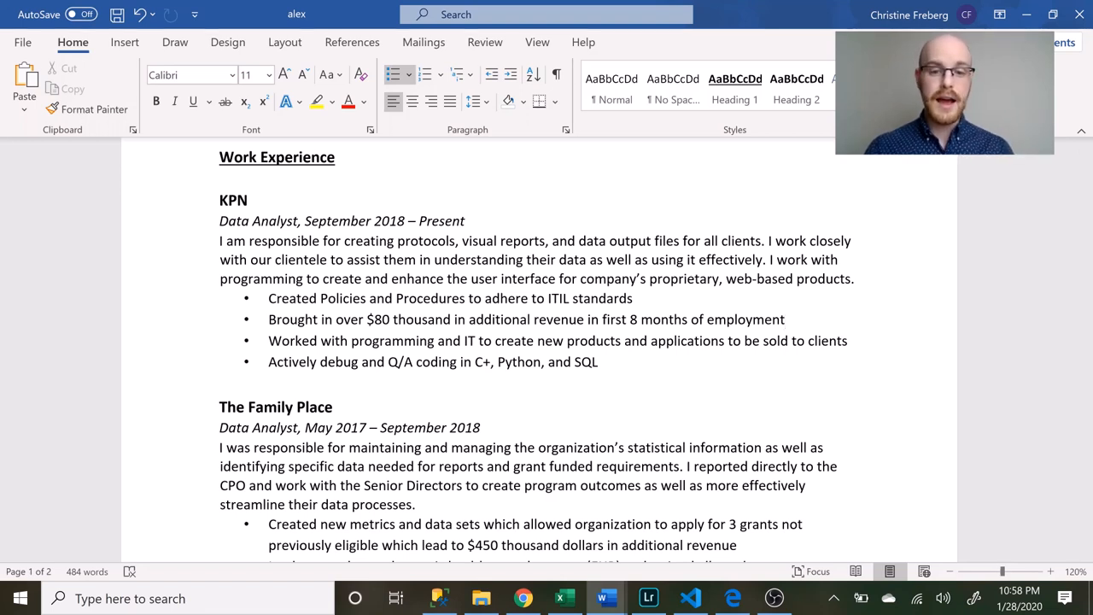
pyautogui.click(785, 319)
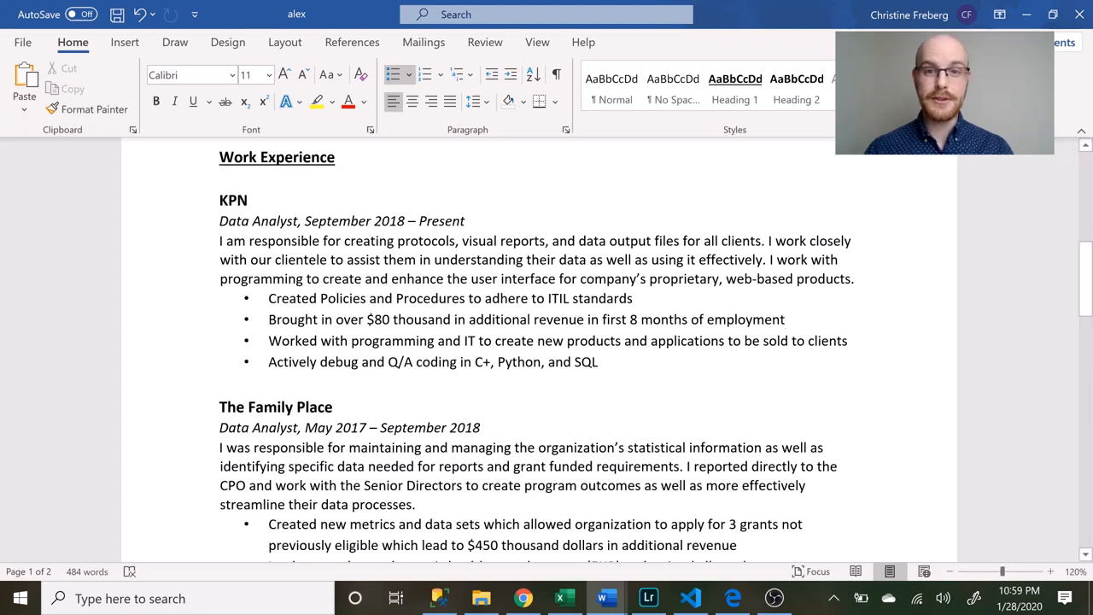
pyautogui.scroll(-3)
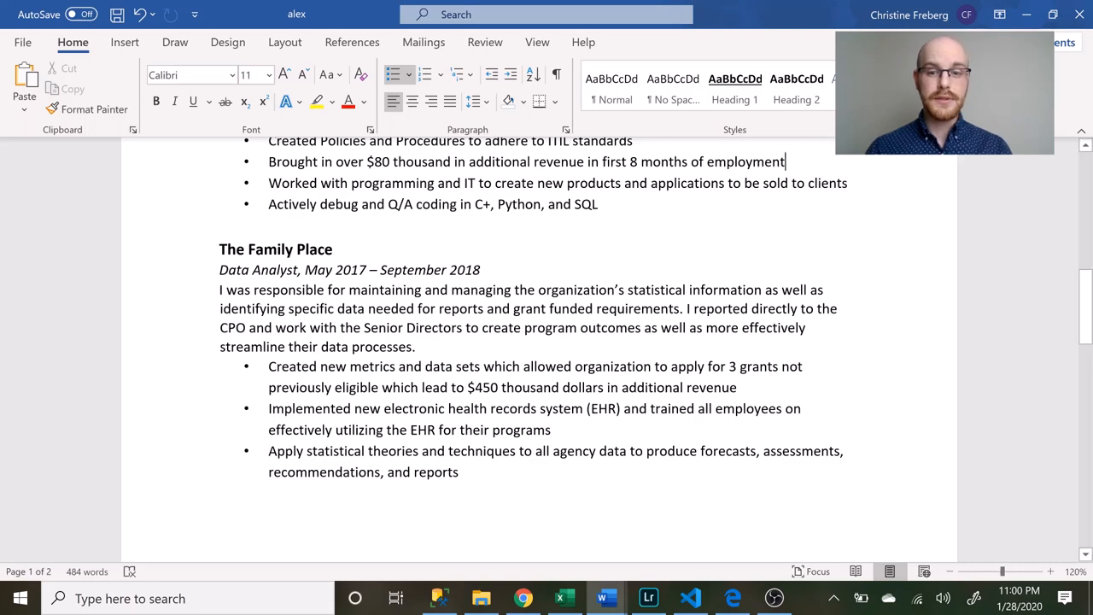
pyautogui.scroll(-3)
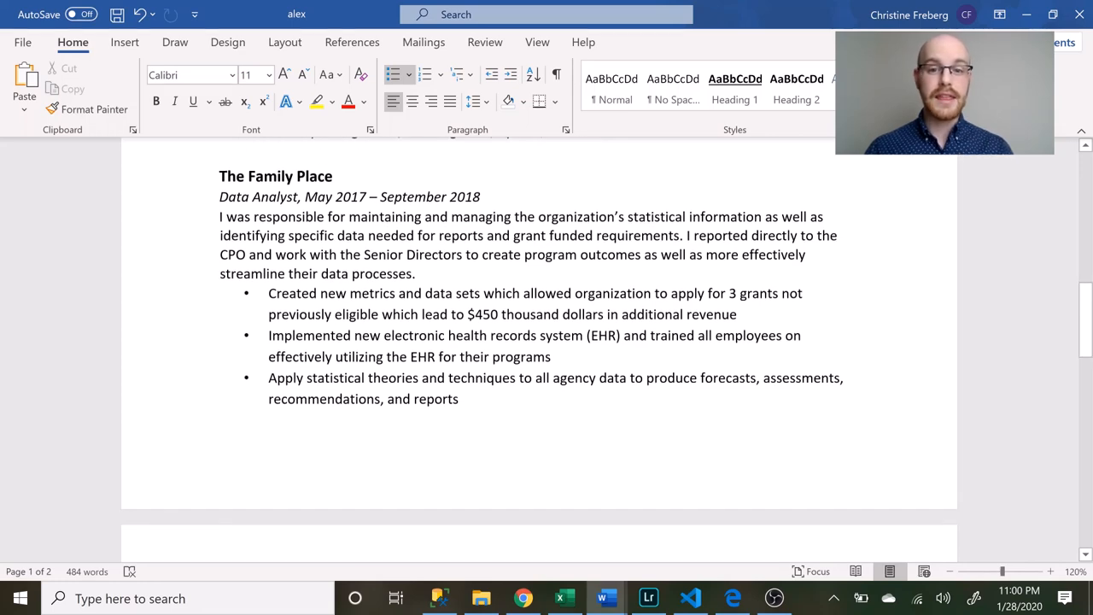
pyautogui.scroll(-3)
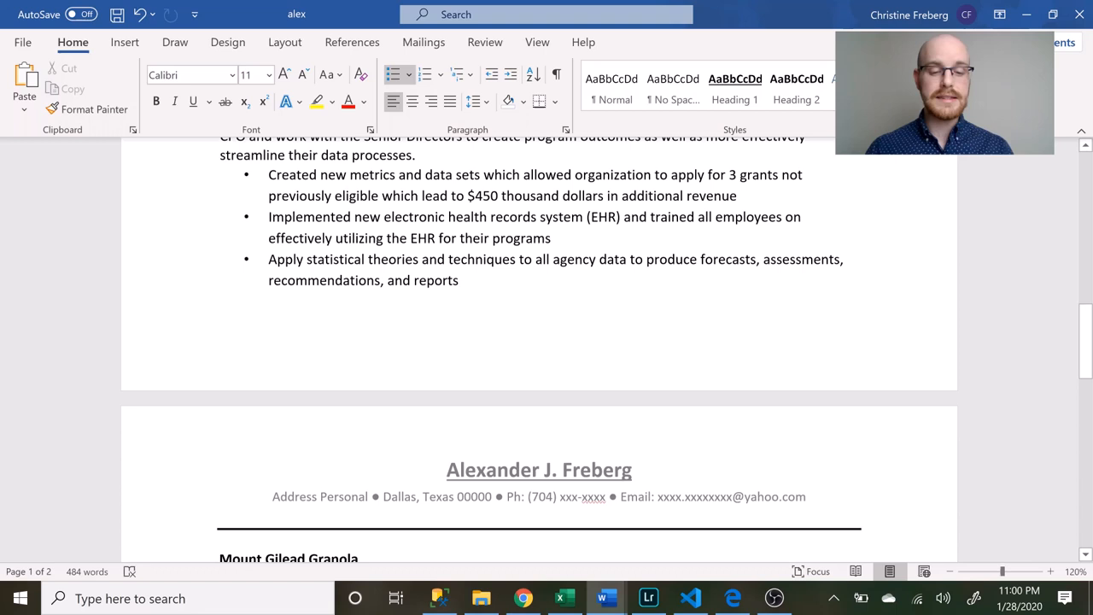
pyautogui.scroll(-3)
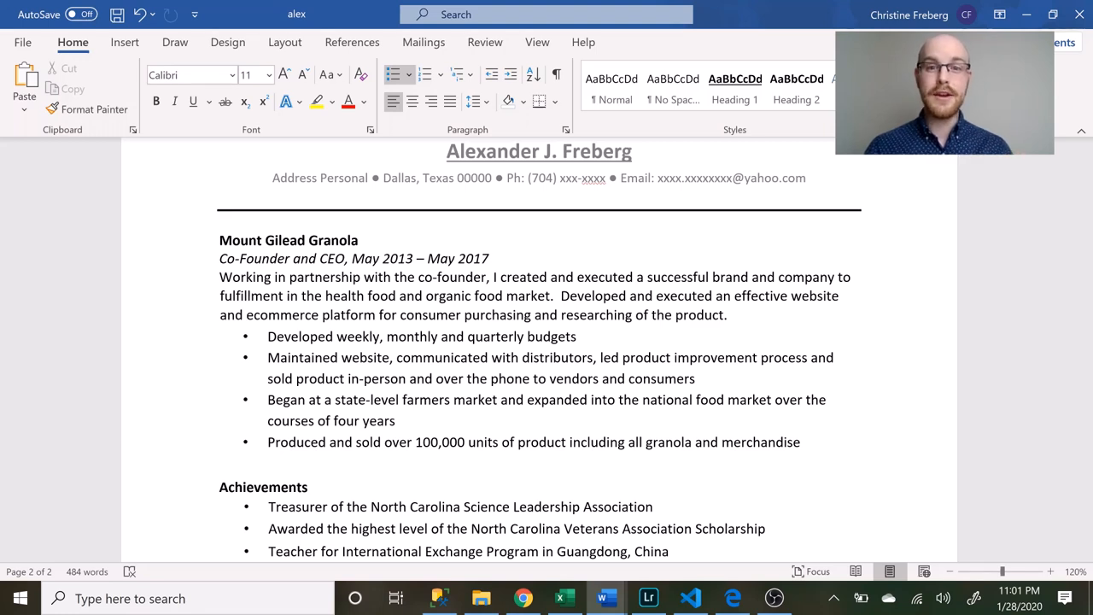
# Step: Scroll through Example 2's SQL script down to where the Testimonials document begins
pyautogui.click(727, 314)
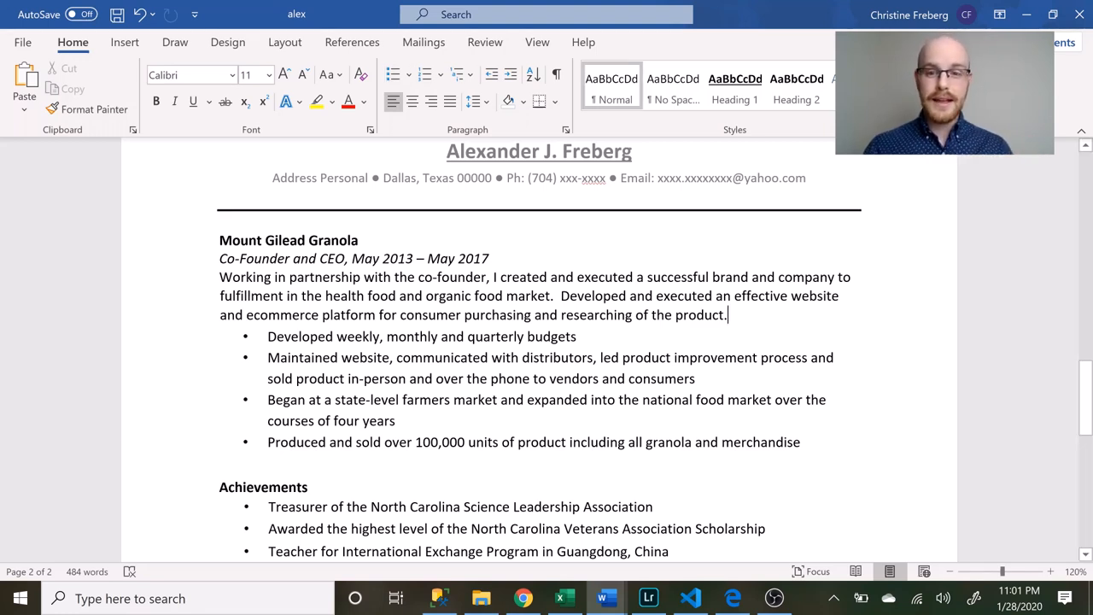
pyautogui.scroll(-3)
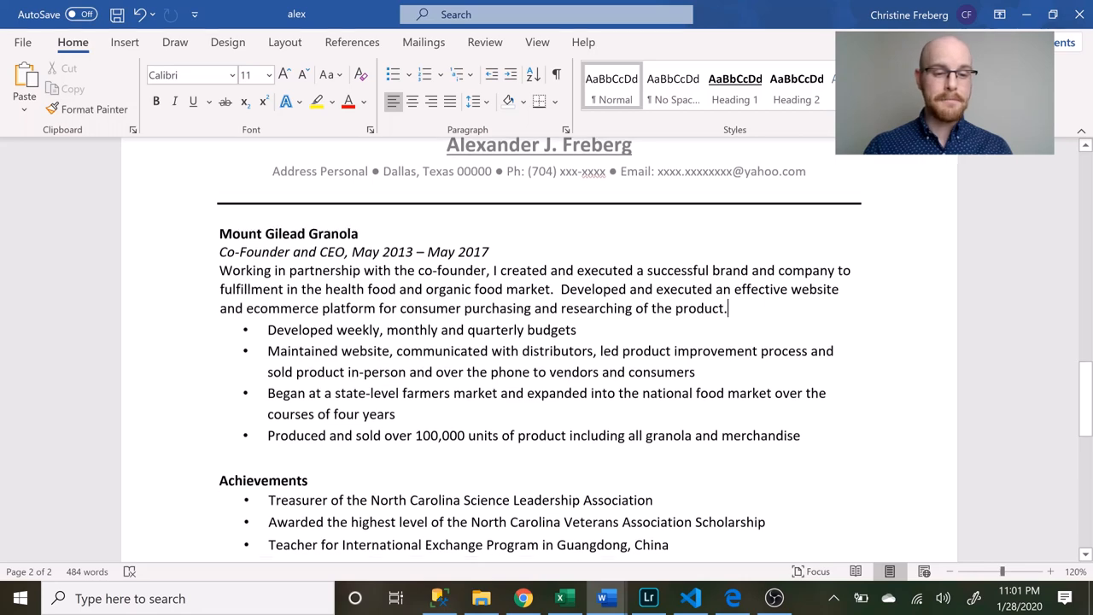
pyautogui.scroll(-3)
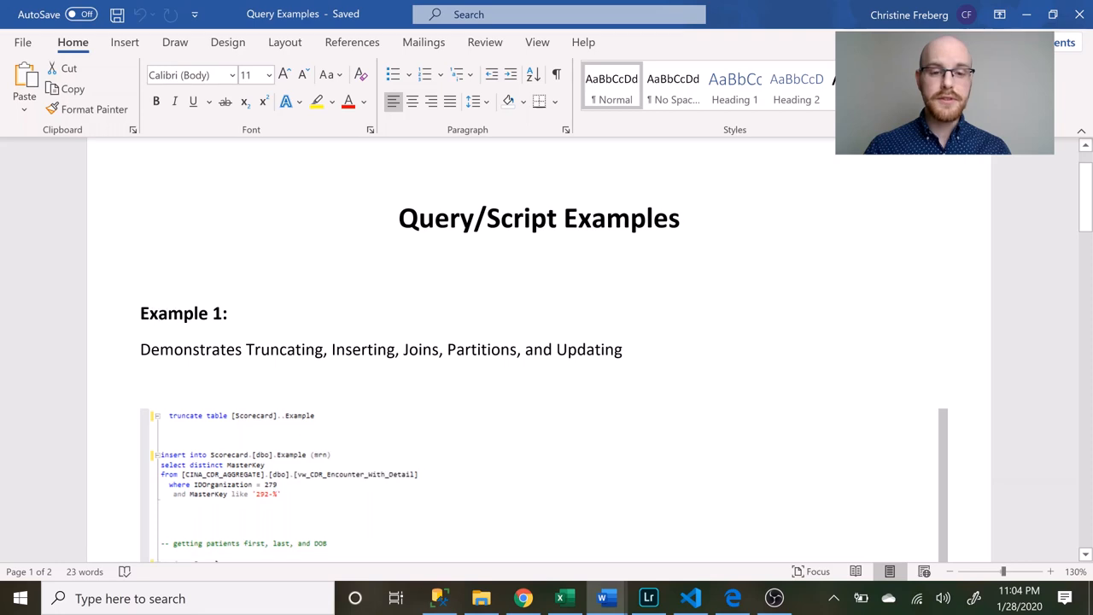
pyautogui.scroll(-3)
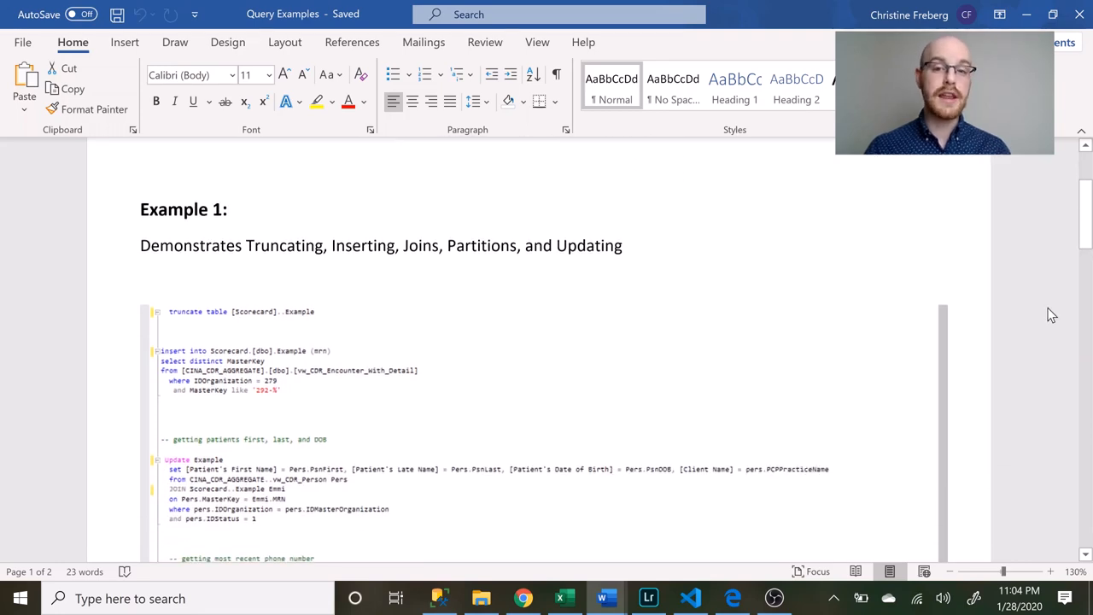
pyautogui.scroll(-3)
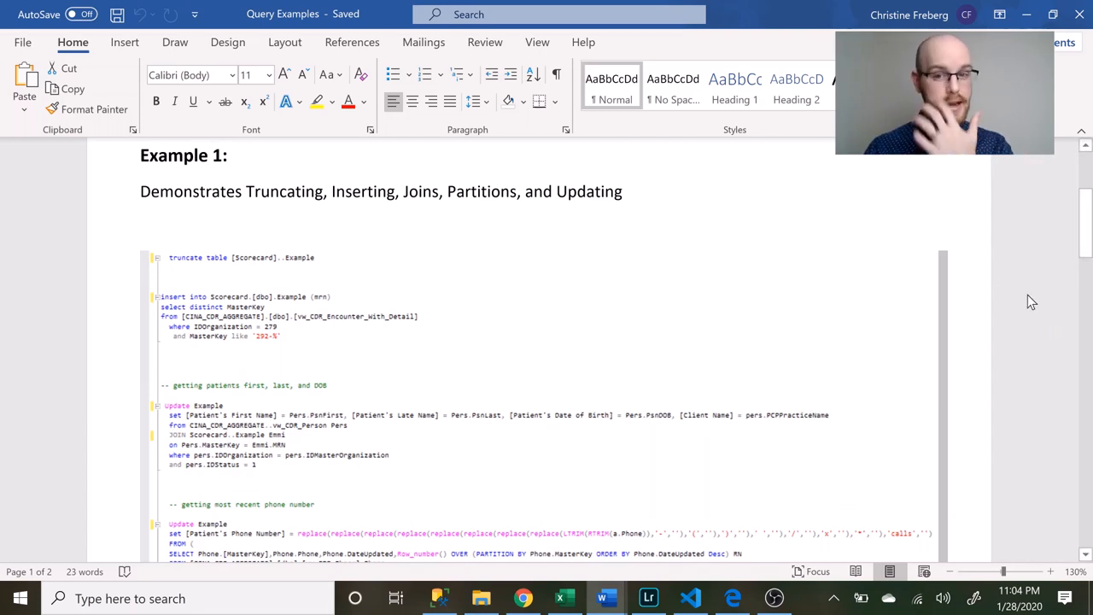
pyautogui.scroll(-3)
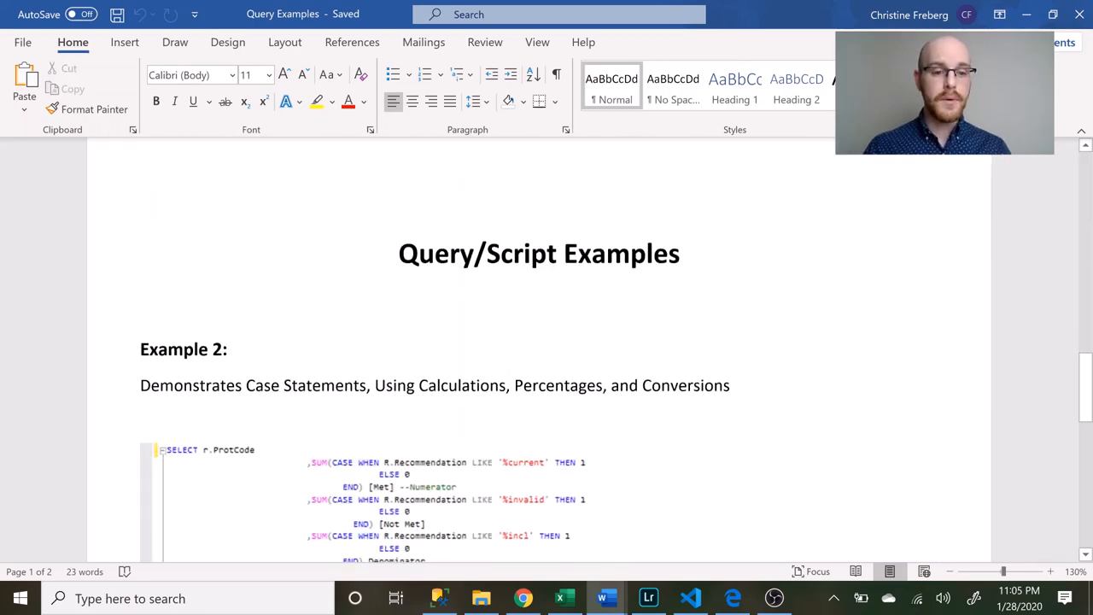
pyautogui.scroll(-3)
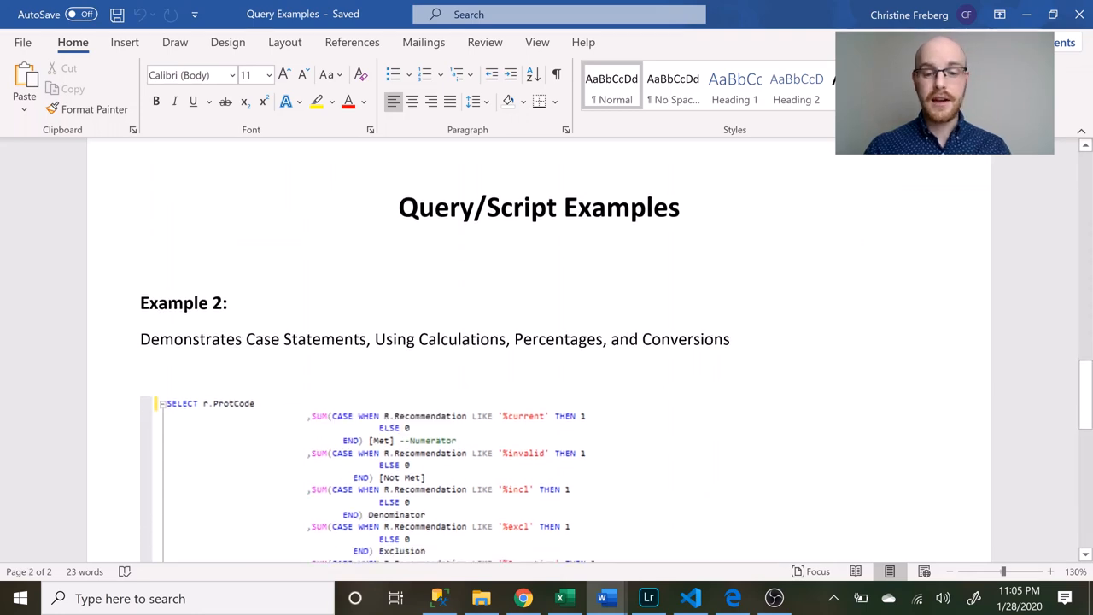
pyautogui.scroll(-3)
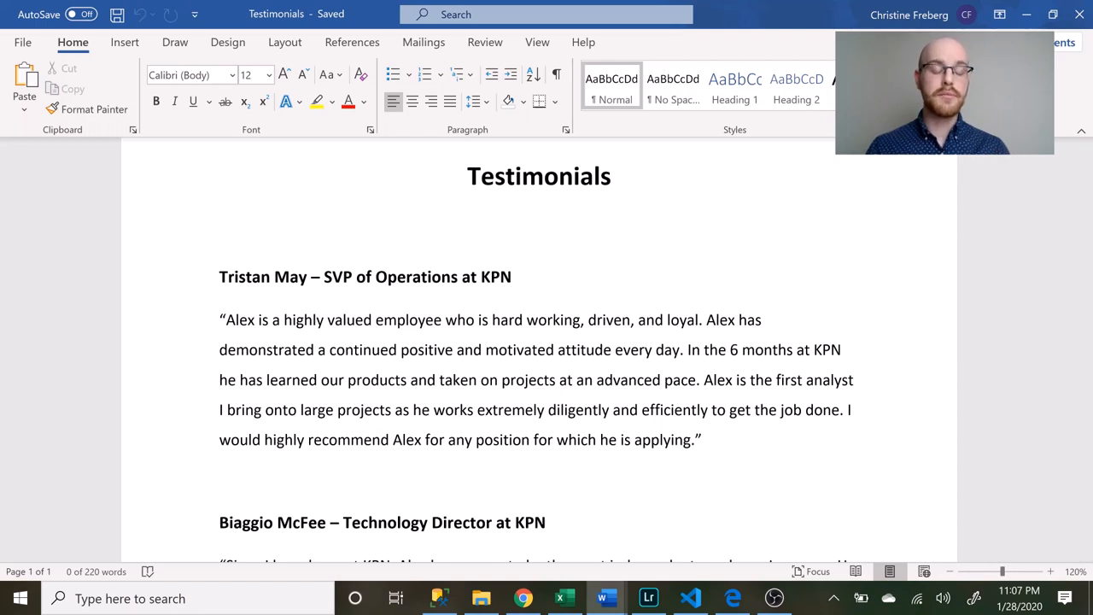
pyautogui.scroll(-3)
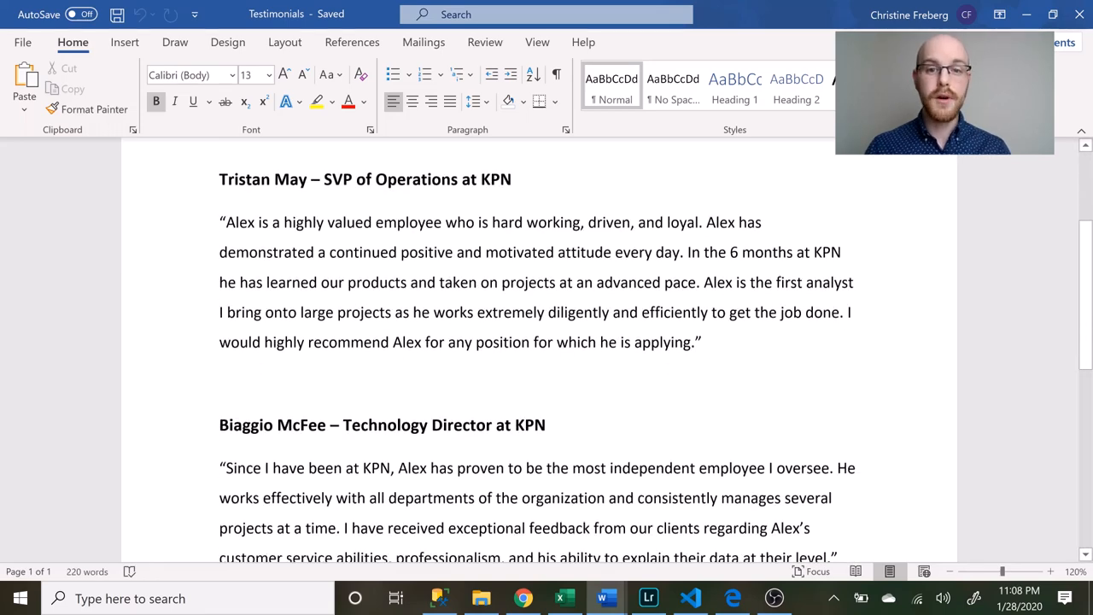
pyautogui.scroll(-3)
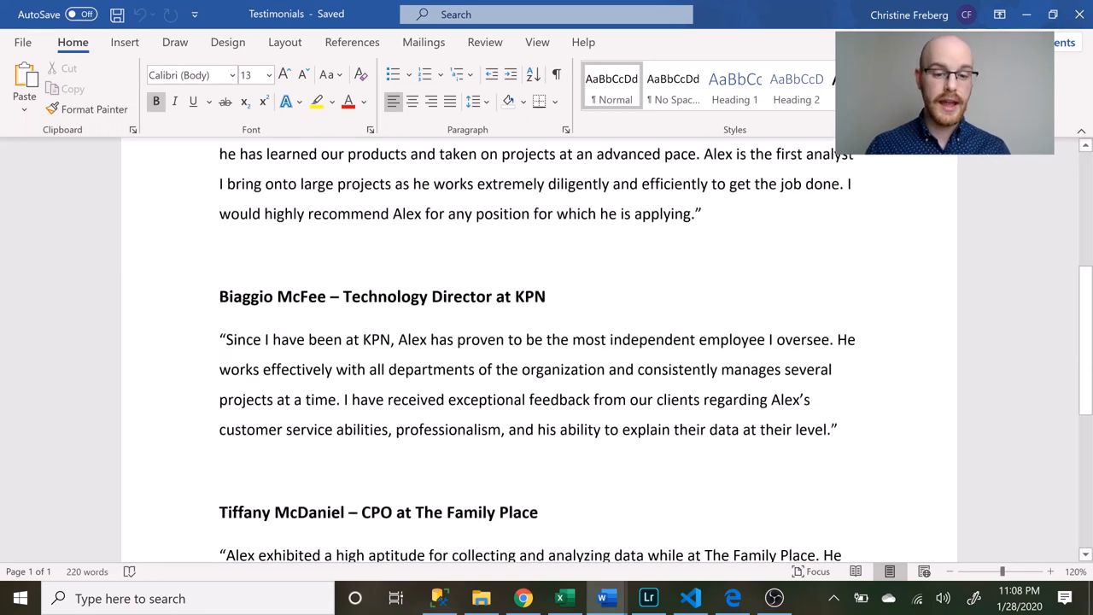
pyautogui.scroll(-3)
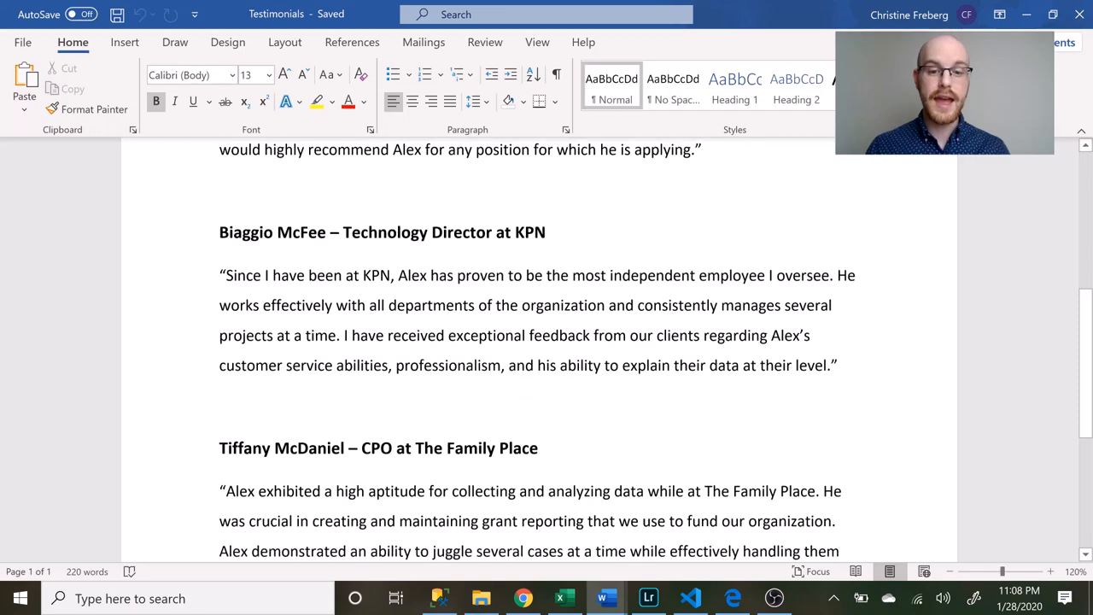
pyautogui.scroll(-3)
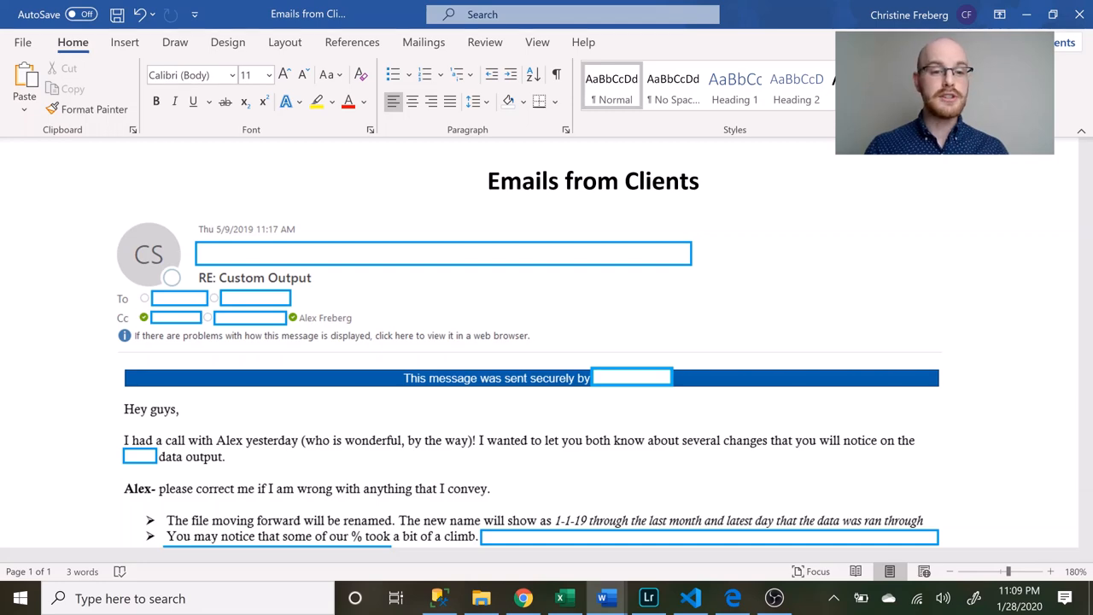
# Step: Scroll through the redacted client emails to the data-output changes and APL additions messages
pyautogui.scroll(-3)
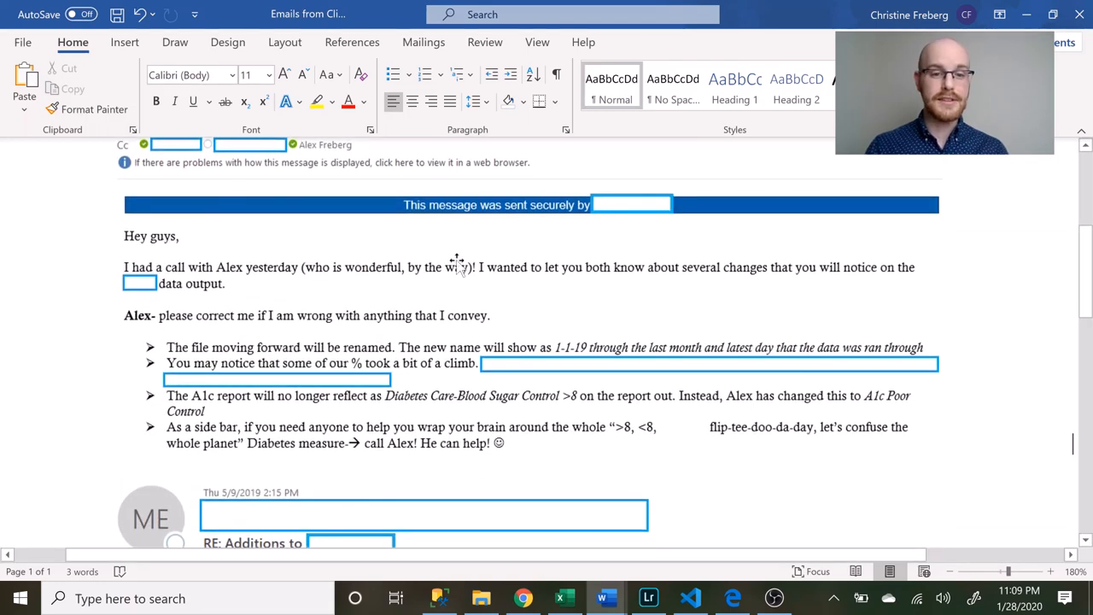
pyautogui.moveTo(710, 322)
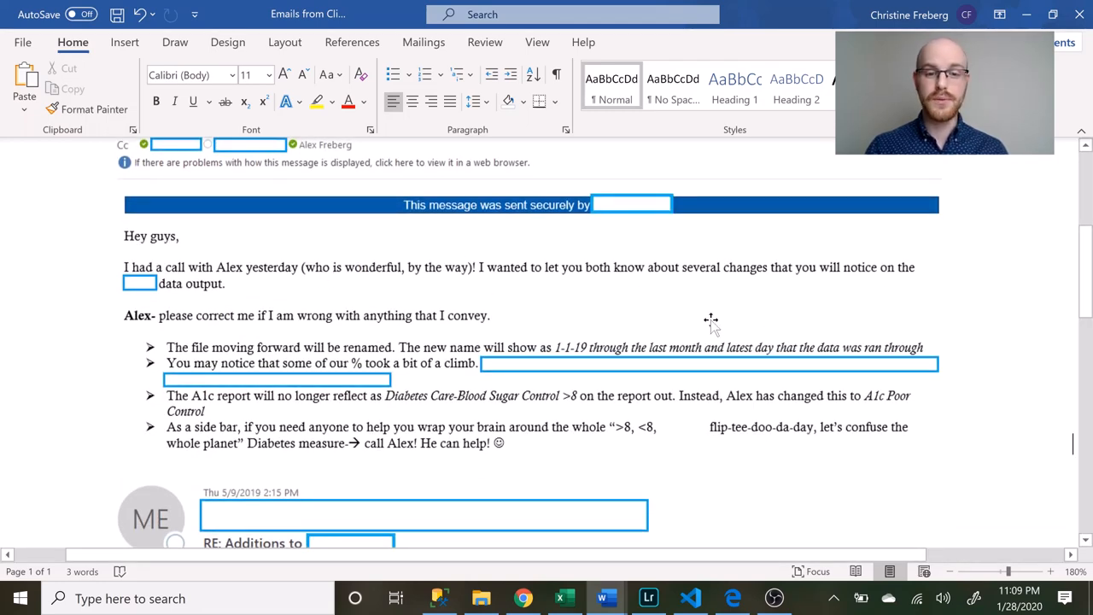
pyautogui.scroll(-3)
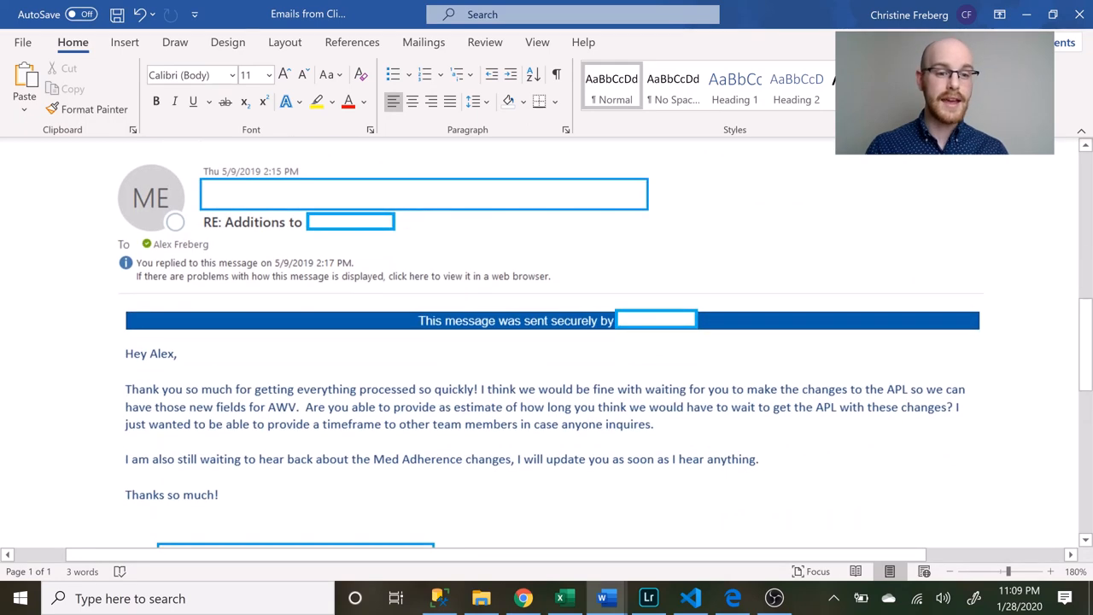
pyautogui.scroll(-3)
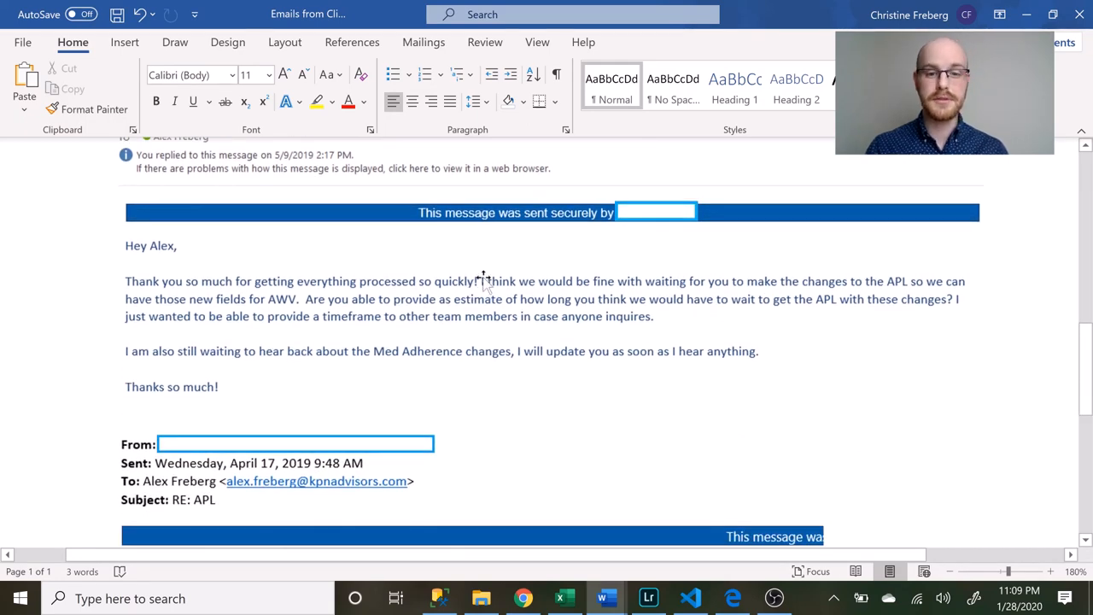